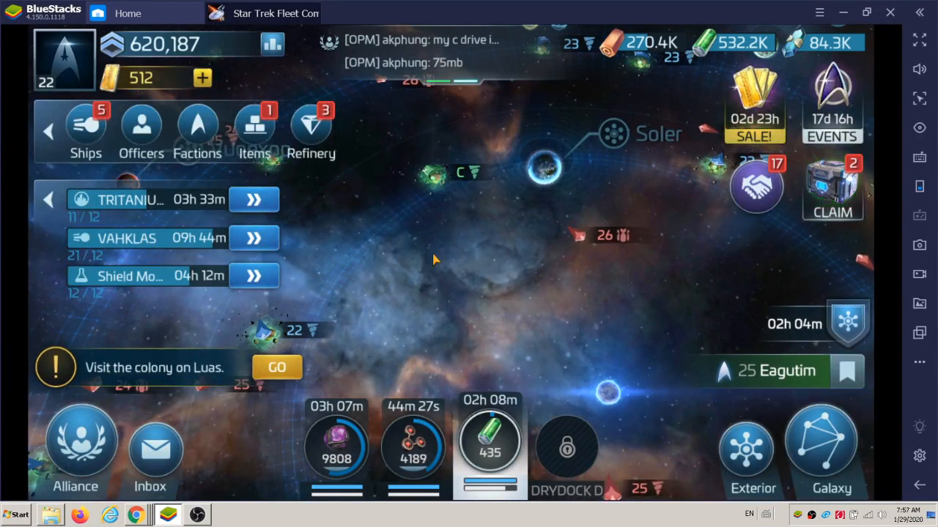
Step: Pan the map toward the ENVOY station and review Tritanium Generator B's remaining build time and speed-ups
left_click_drag(432, 261, 399, 293)
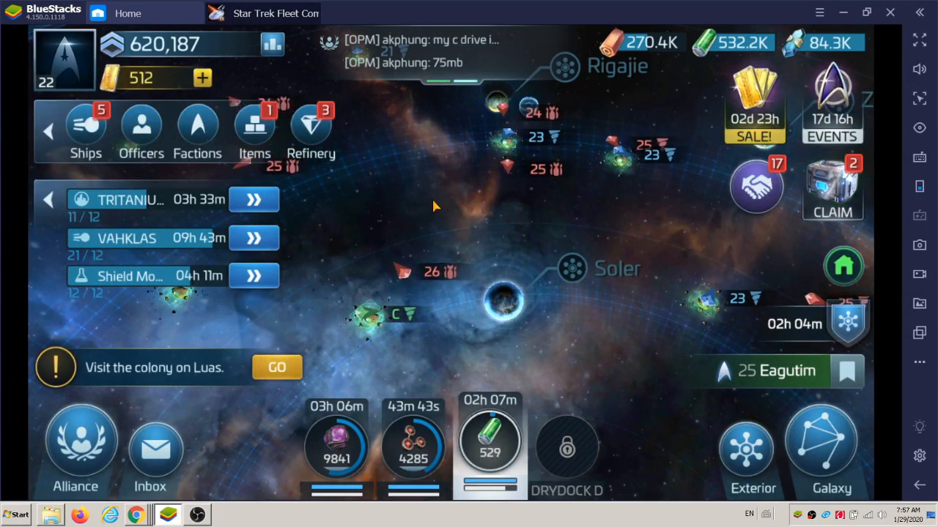
mouse_move(482, 189)
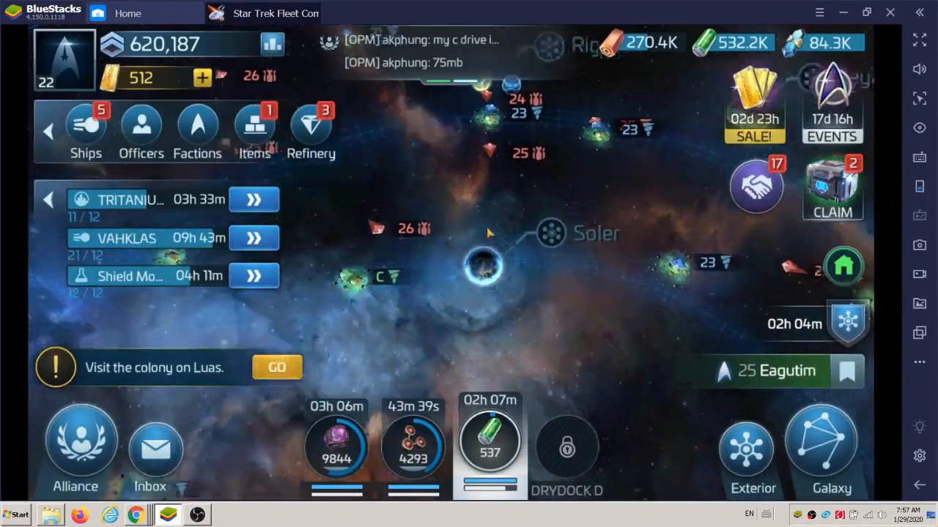
left_click_drag(484, 234, 542, 293)
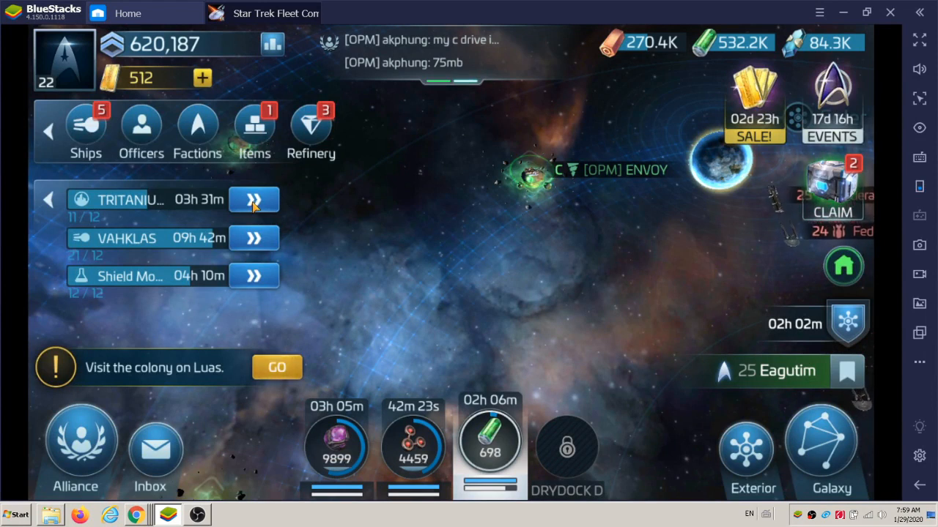
left_click(254, 200)
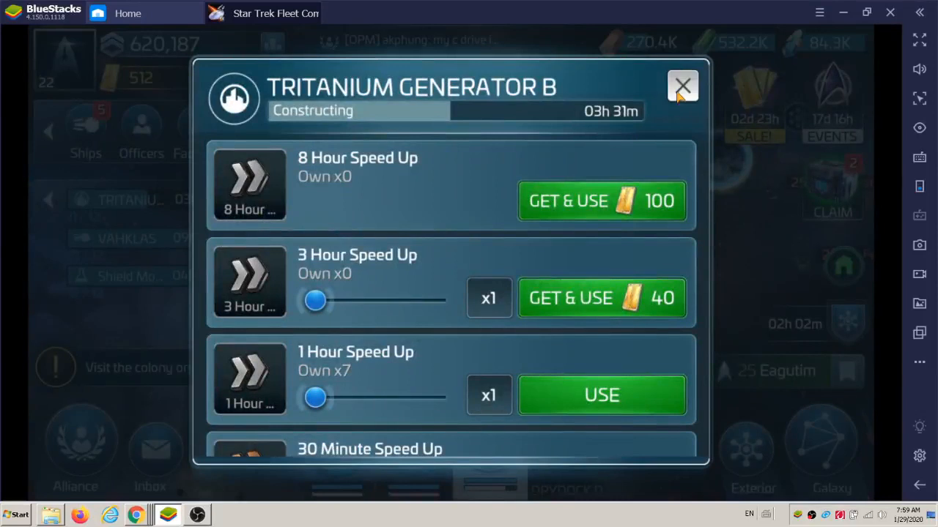
left_click(682, 87)
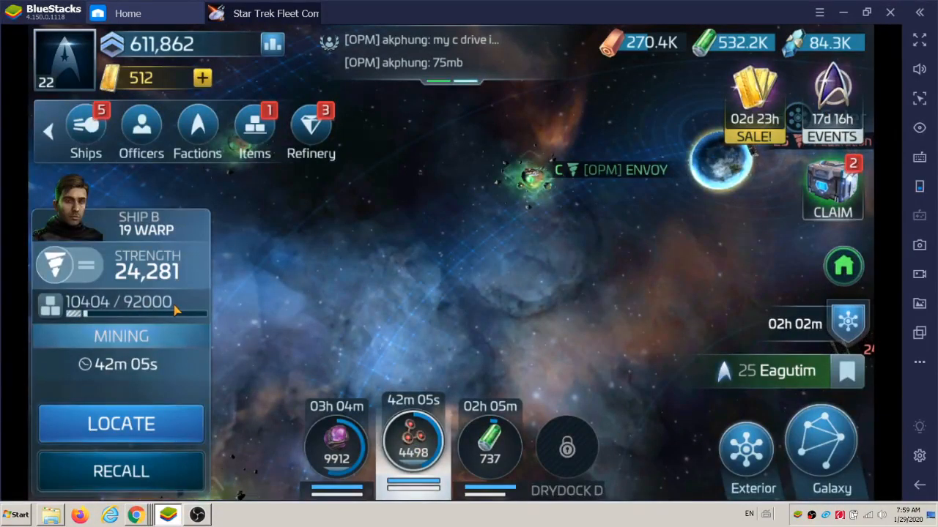
mouse_move(302, 334)
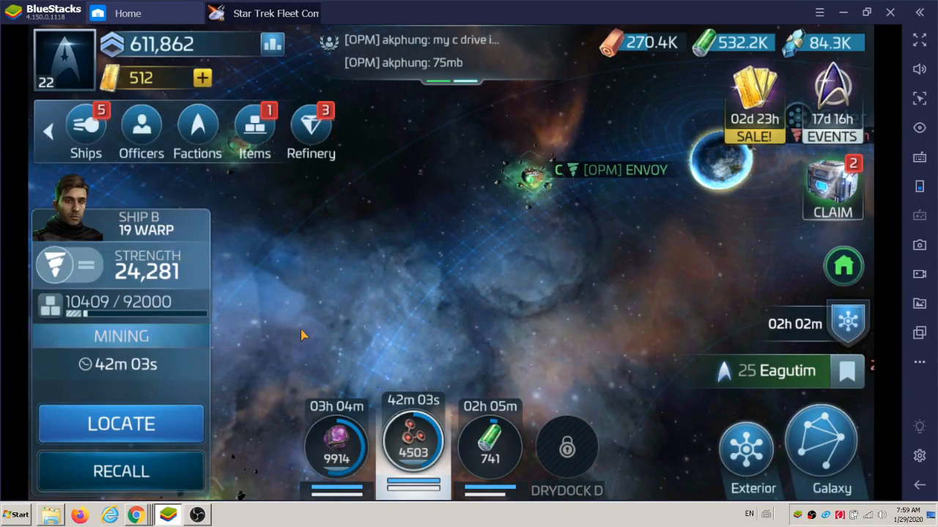
mouse_move(175, 324)
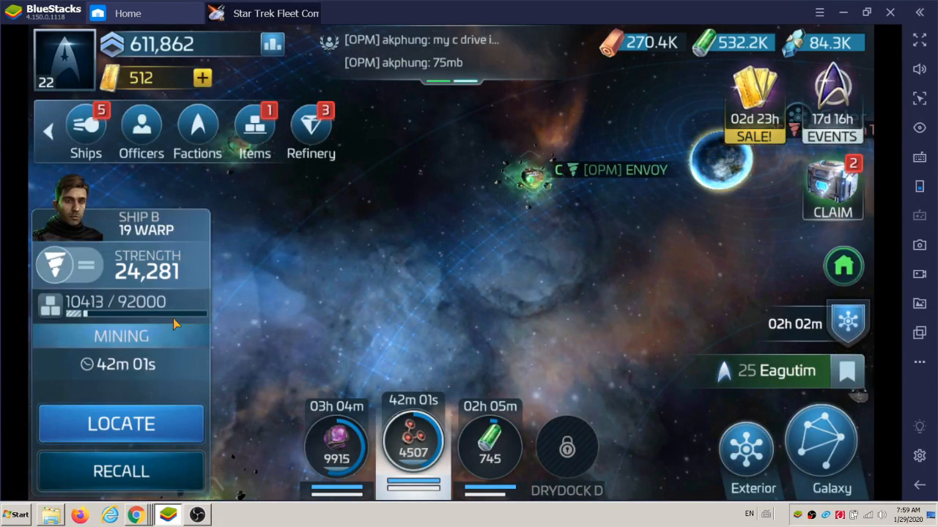
mouse_move(378, 352)
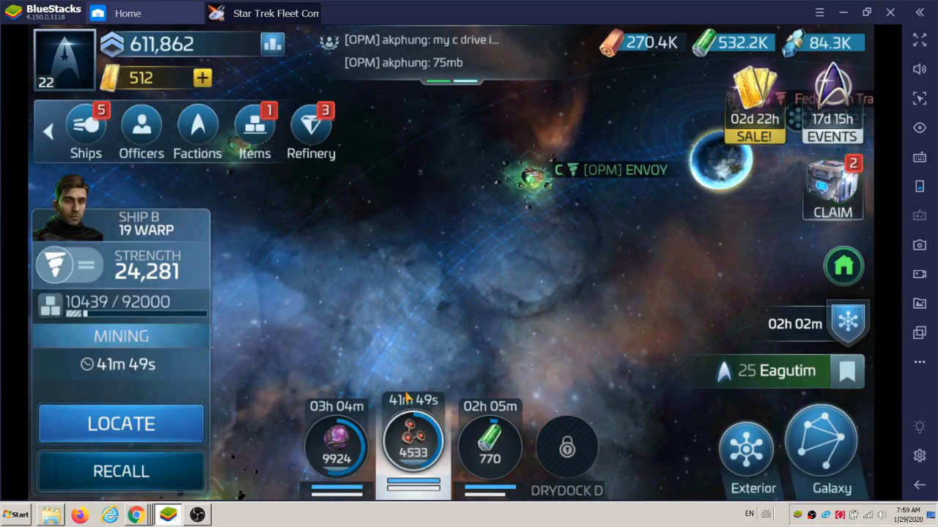
mouse_move(677, 192)
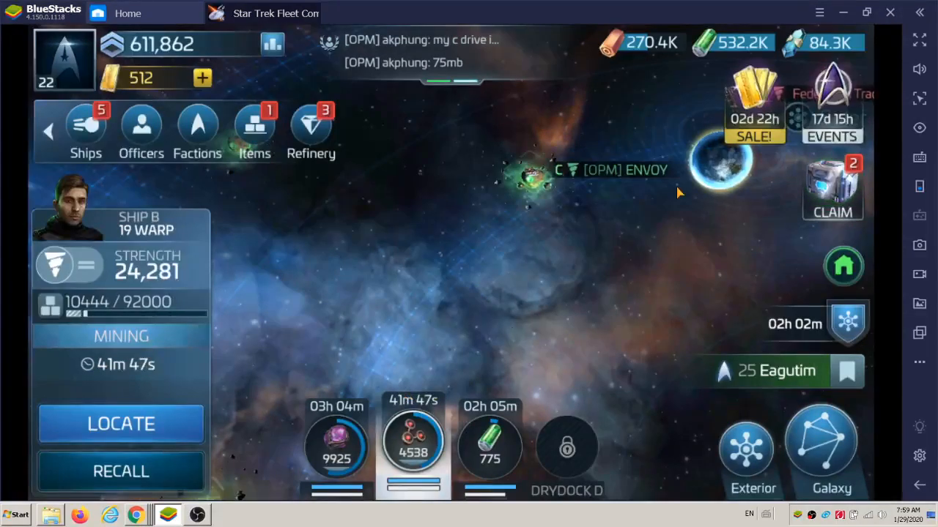